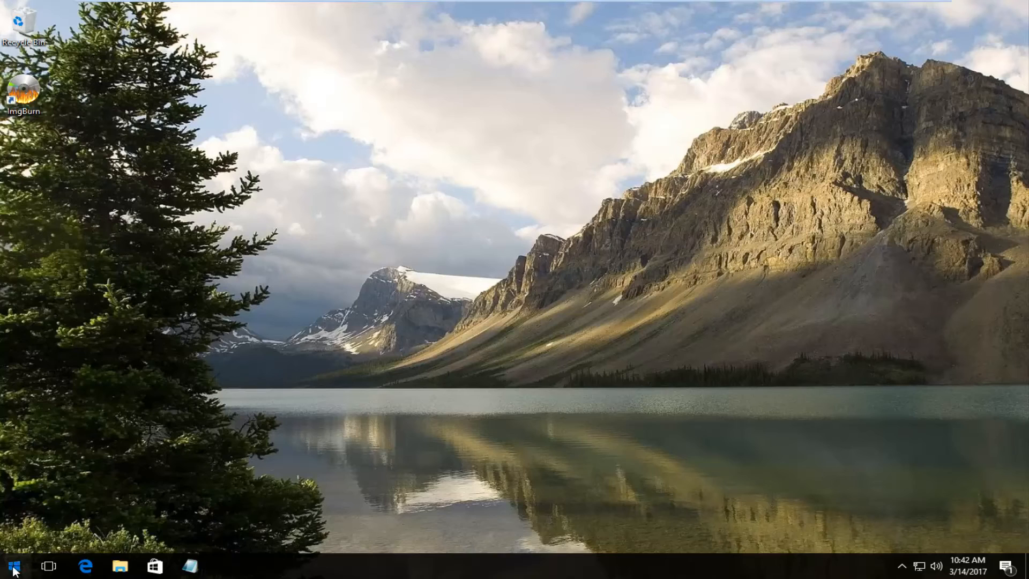
Search the Start menu for 'progra' to surface Programs and Features as best match.
left_click(12, 566)
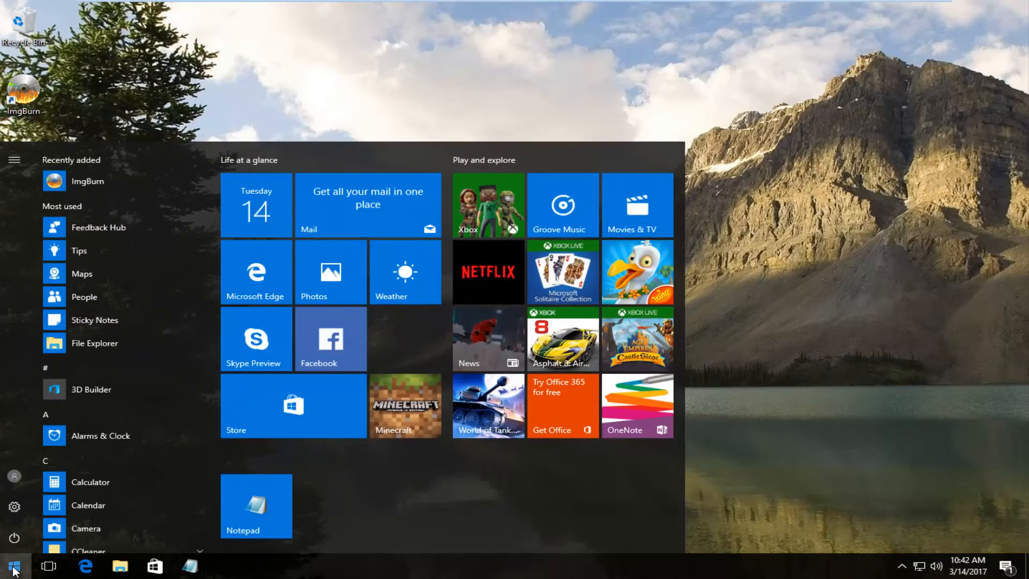
type("p")
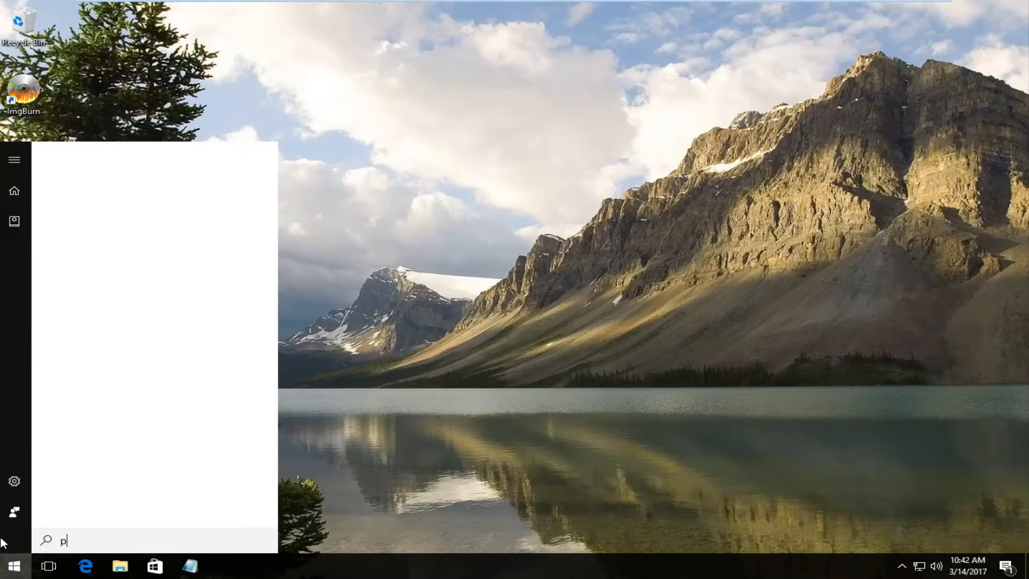
type("rogra")
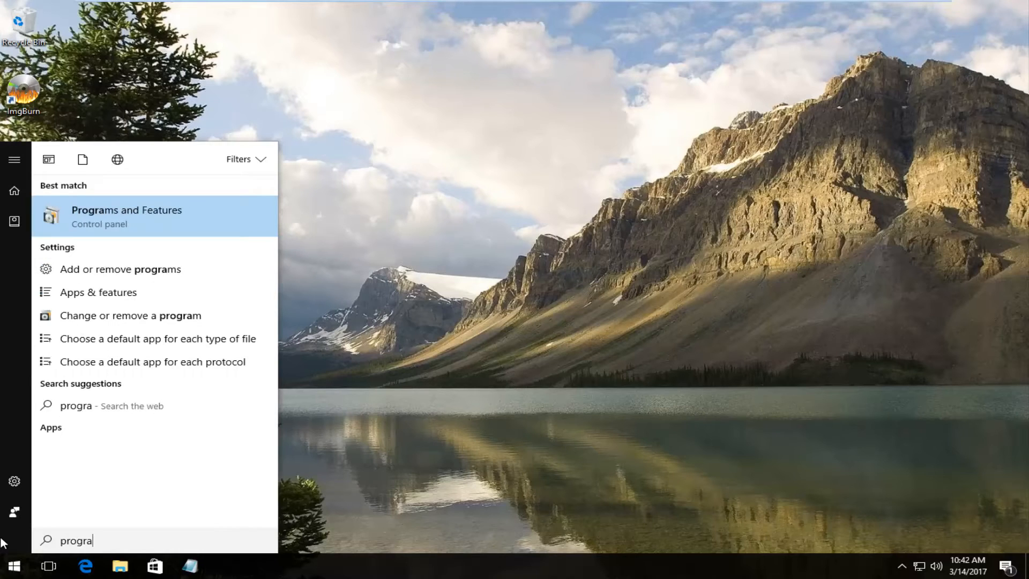
mouse_move(105, 234)
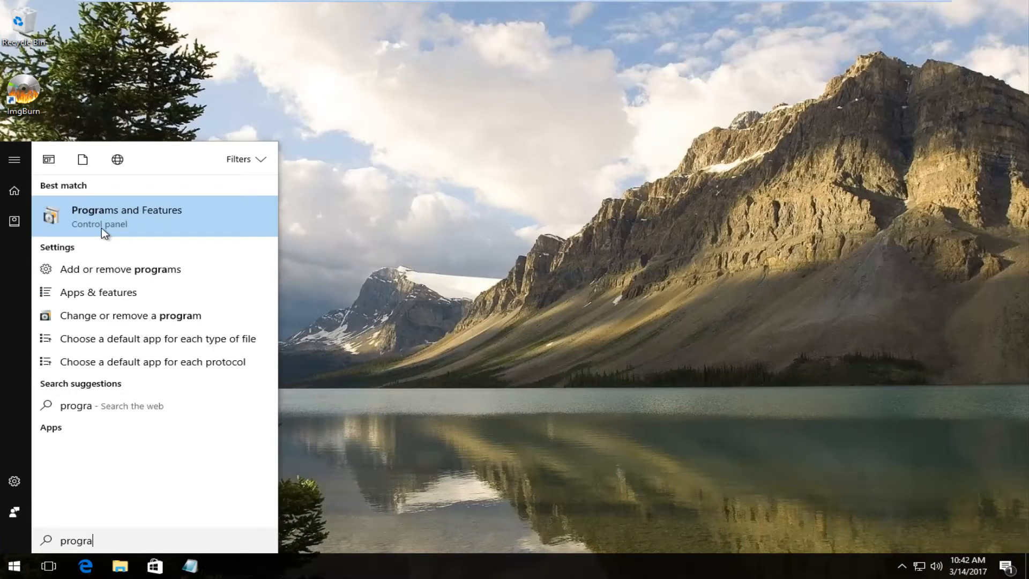
mouse_move(120, 222)
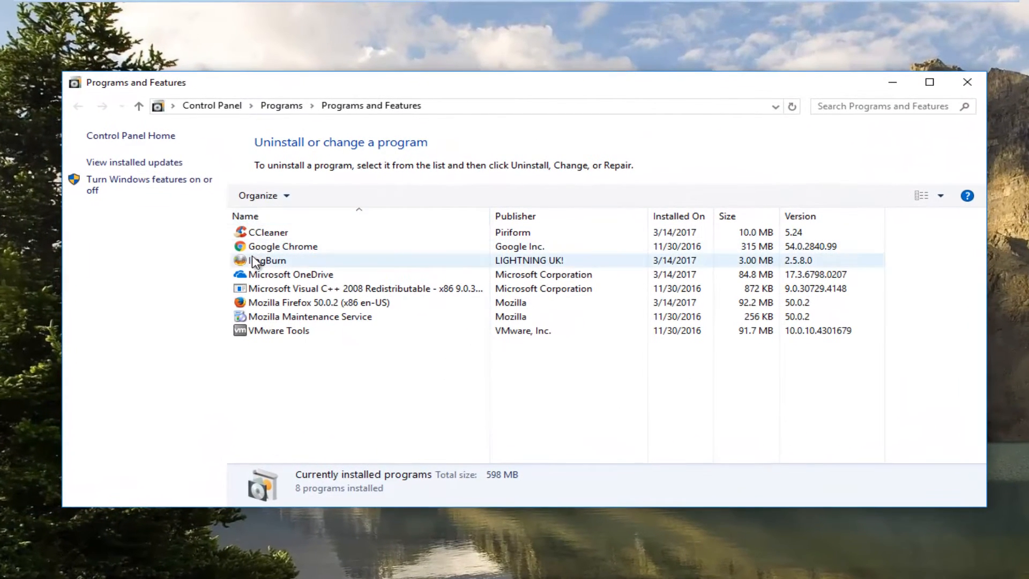
mouse_move(226, 264)
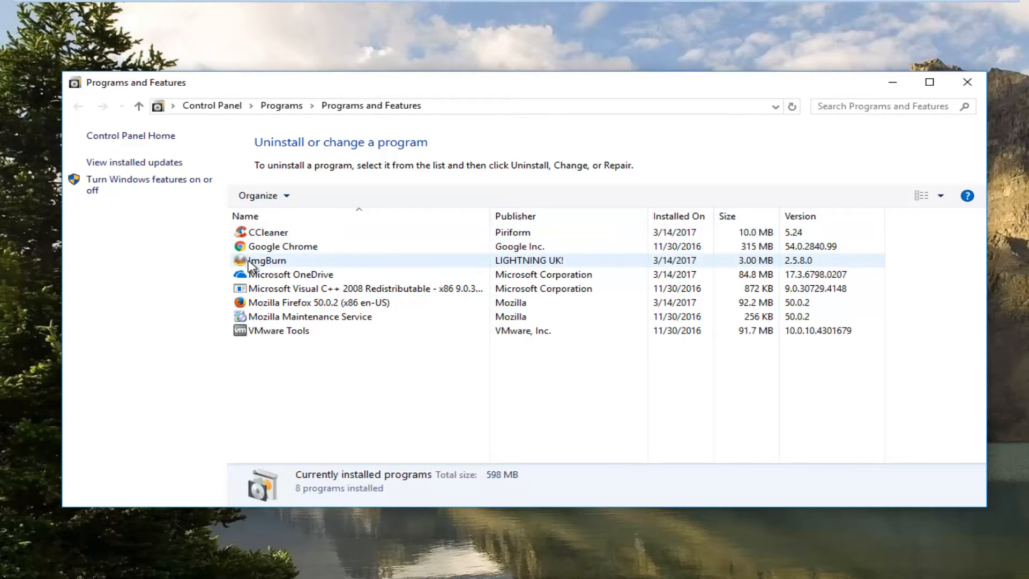
Select ImgBurn in the installed programs list and begin its uninstall.
left_click(266, 259)
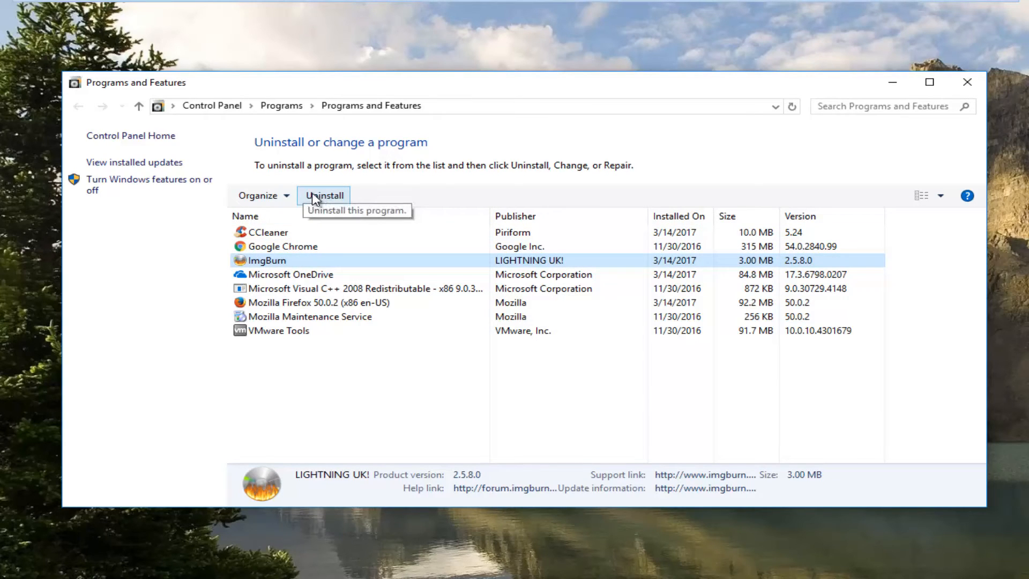
left_click(324, 195)
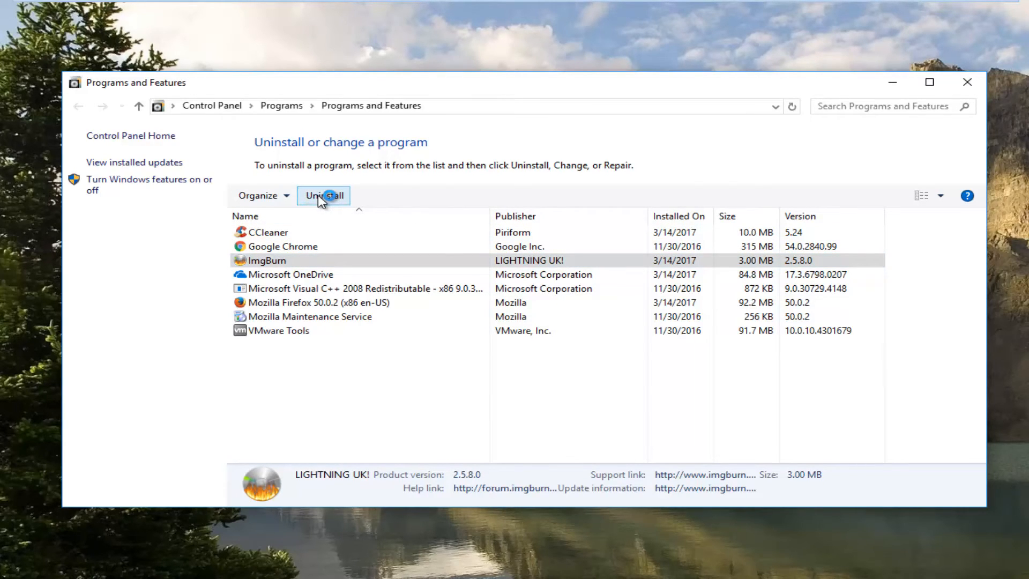
Run the ImgBurn uninstaller to completion, then close Programs and Features to the desktop.
left_click(324, 195)
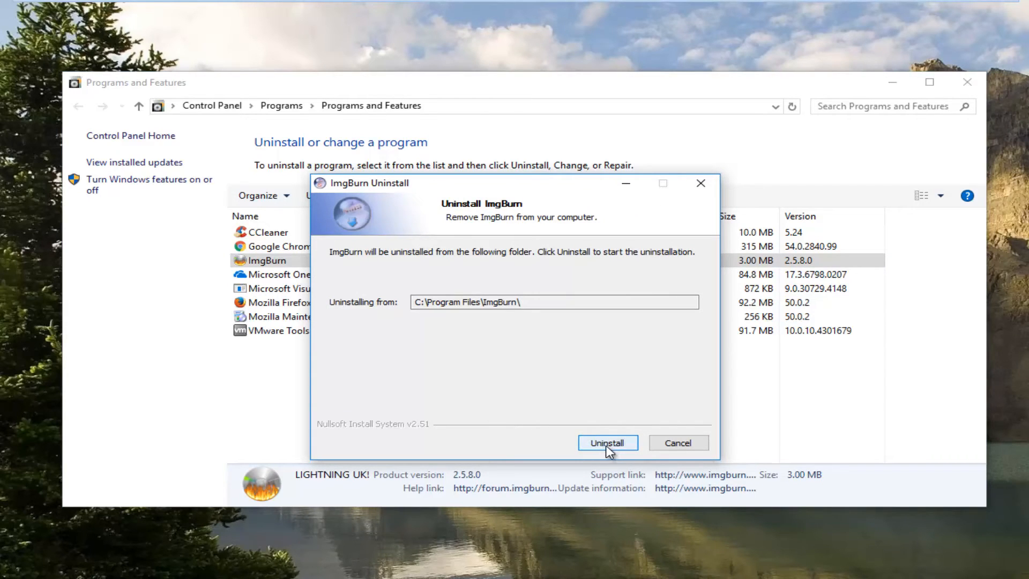
left_click(607, 443)
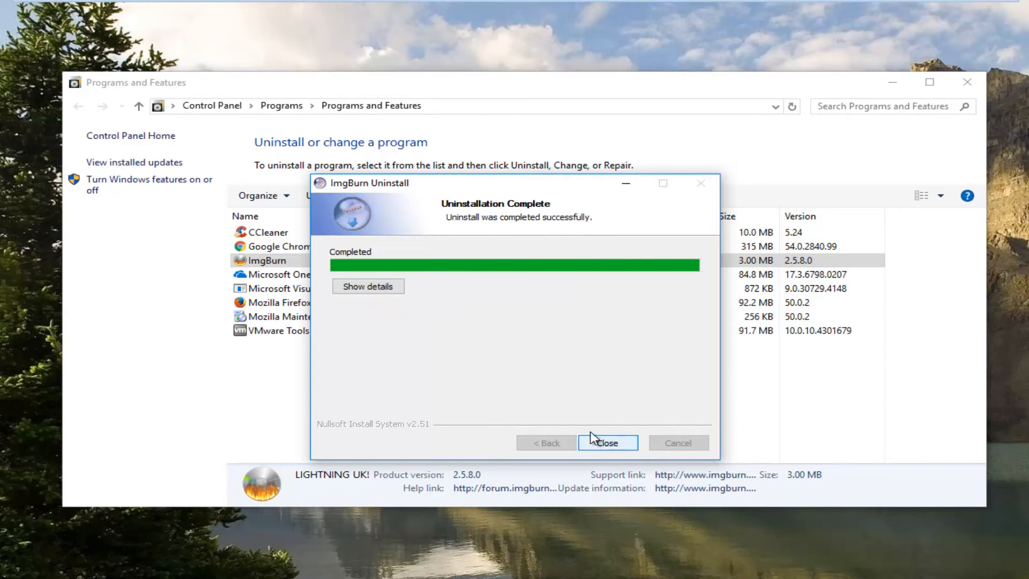
left_click(606, 442)
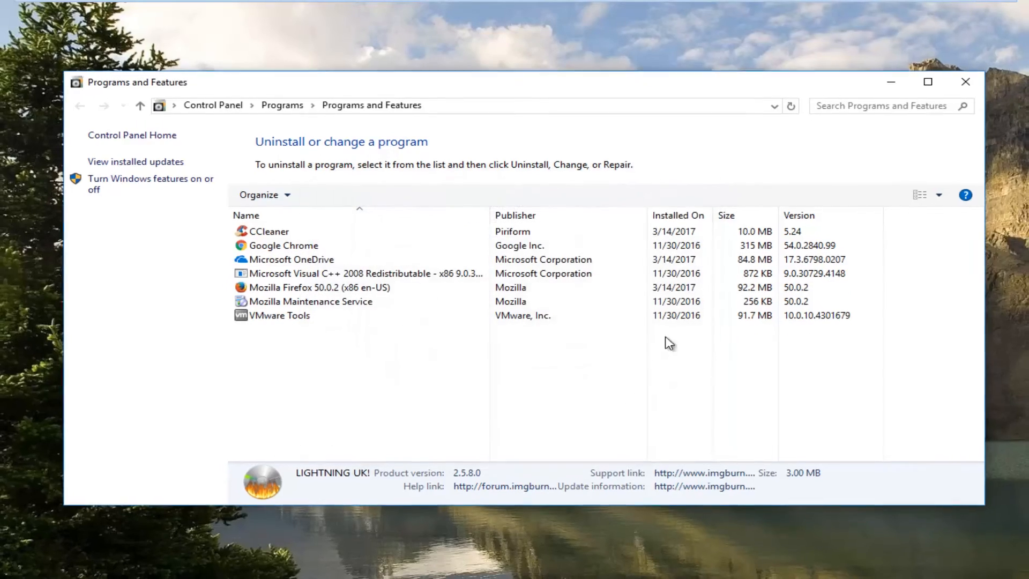
left_click(965, 81)
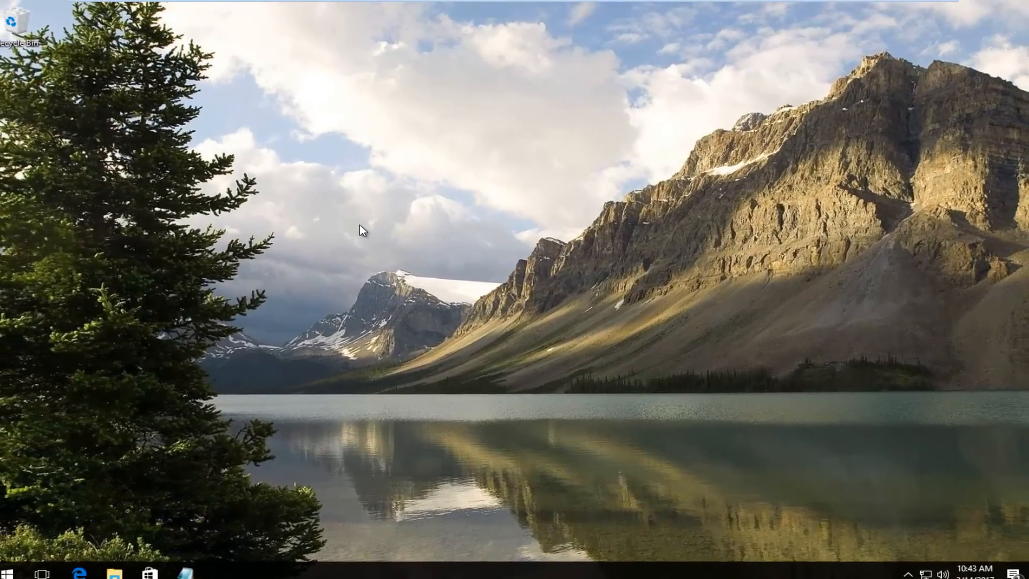